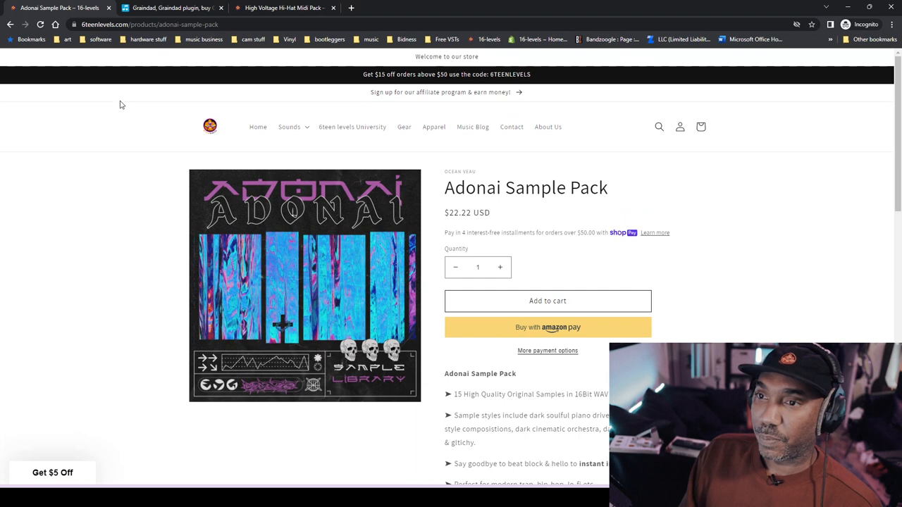
mouse_move(148, 7)
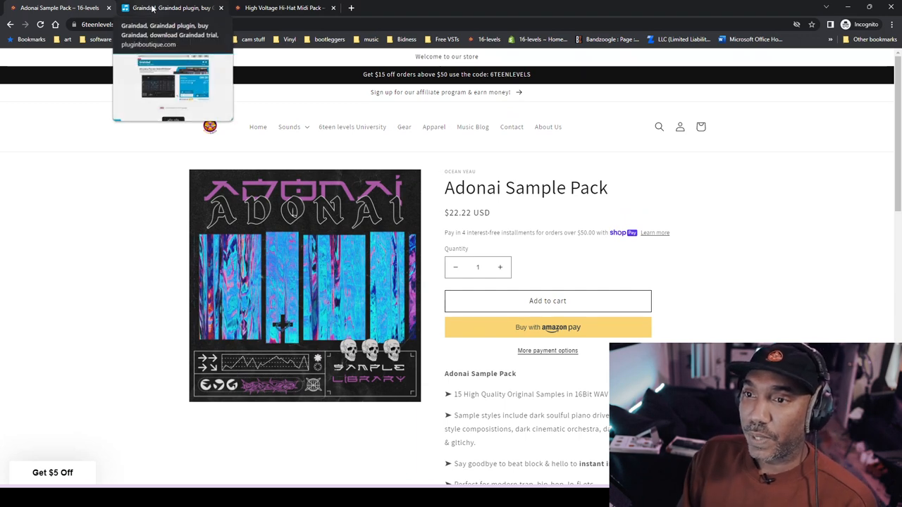
Switch to the Graindad browser tab showing the Plugin Boutique product page.
left_click(169, 8)
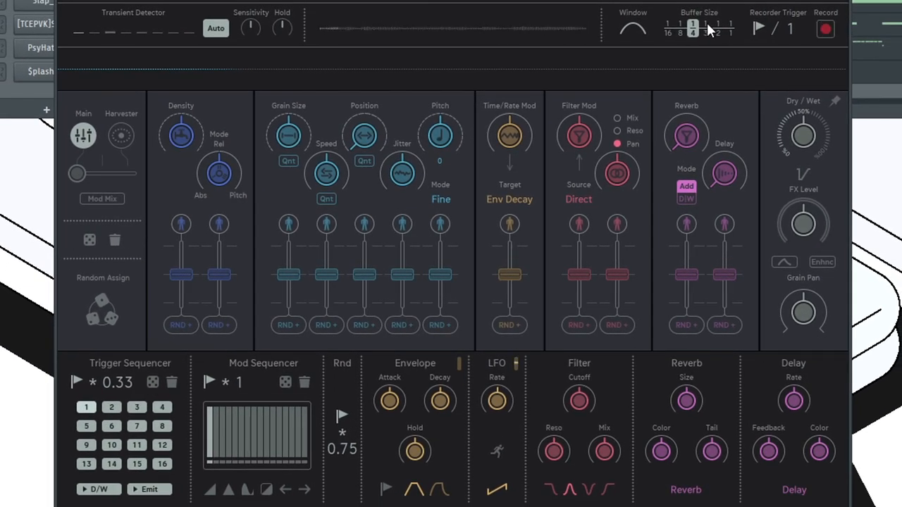
Turn off Auto transient detection and pick a fixed threshold step.
left_click(825, 28)
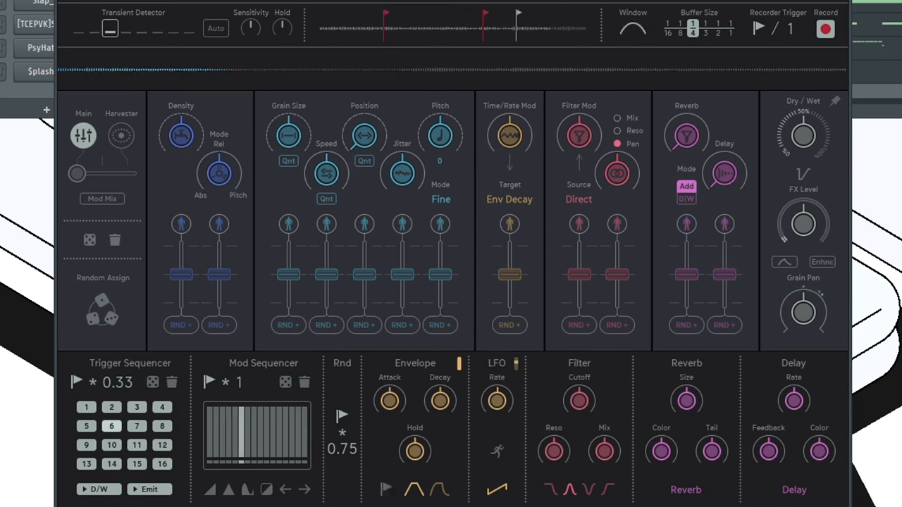
Set the grain window to a ramp shape and the buffer size to 1/3.
left_click(634, 12)
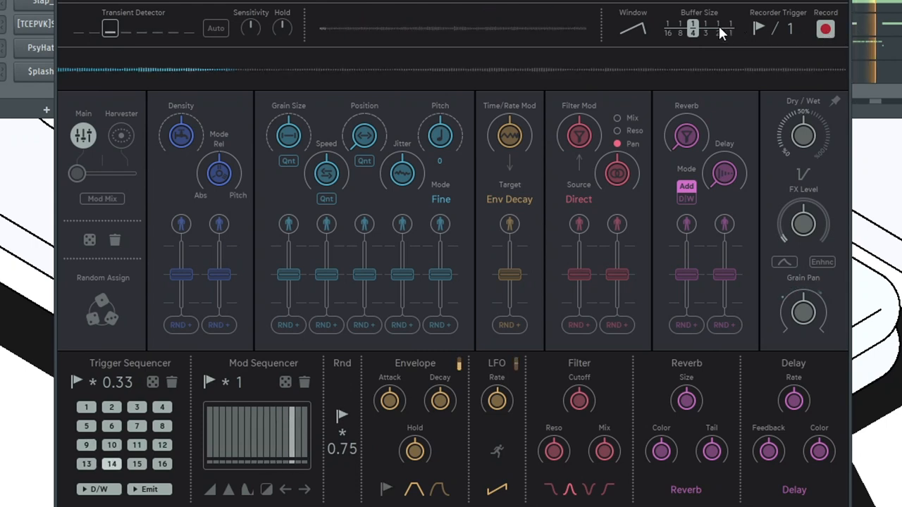
left_click(826, 27)
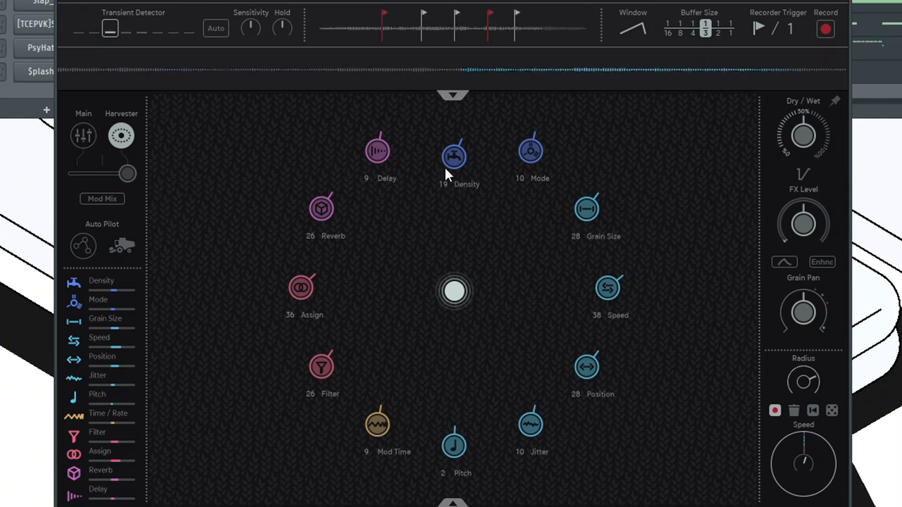
Drag the Harvester's Density node to change its modulation amount.
left_click_drag(454, 156, 454, 141)
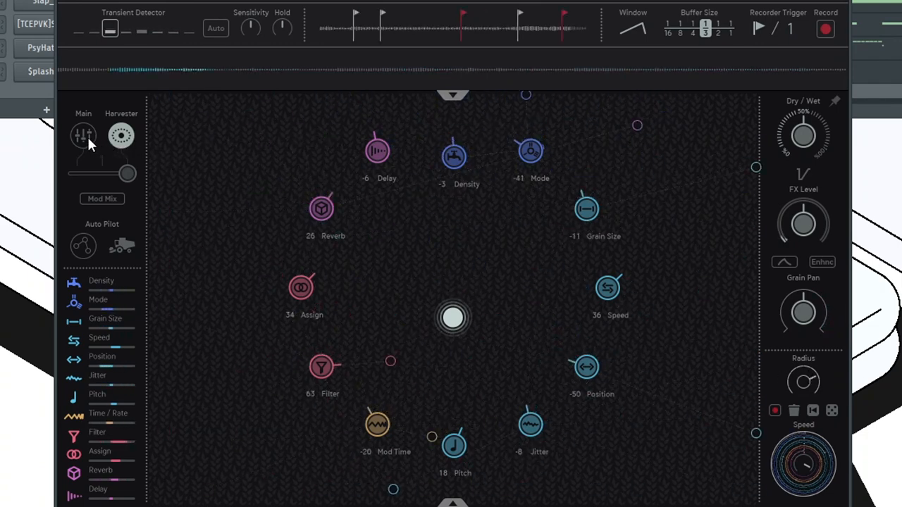
Return to the Main page and deepen the Density modulation slider.
left_click(81, 135)
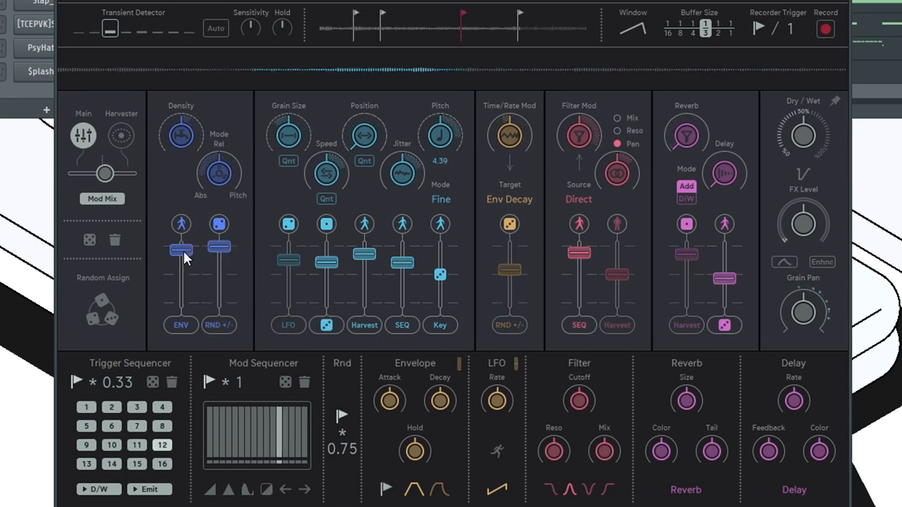
left_click_drag(181, 250, 181, 285)
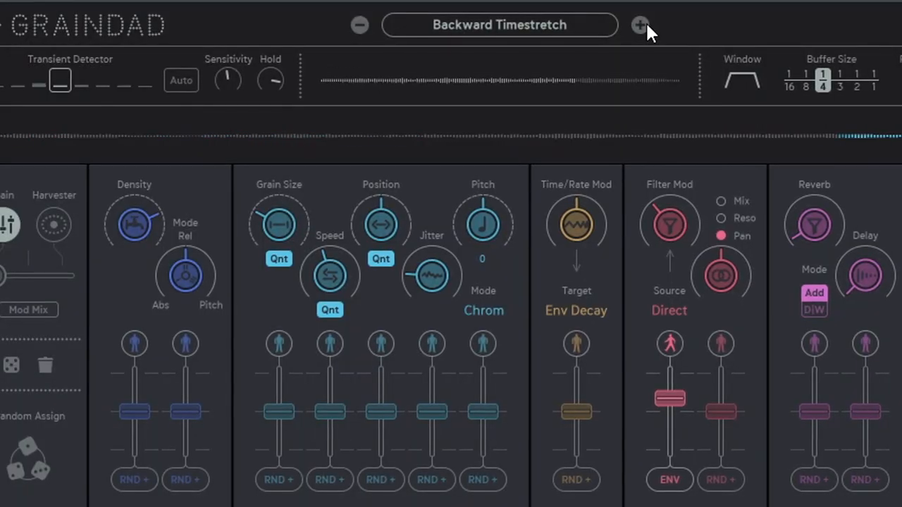
Step through the factory presets from Liquifier to Realtime Playback using the + arrow.
left_click(638, 26)
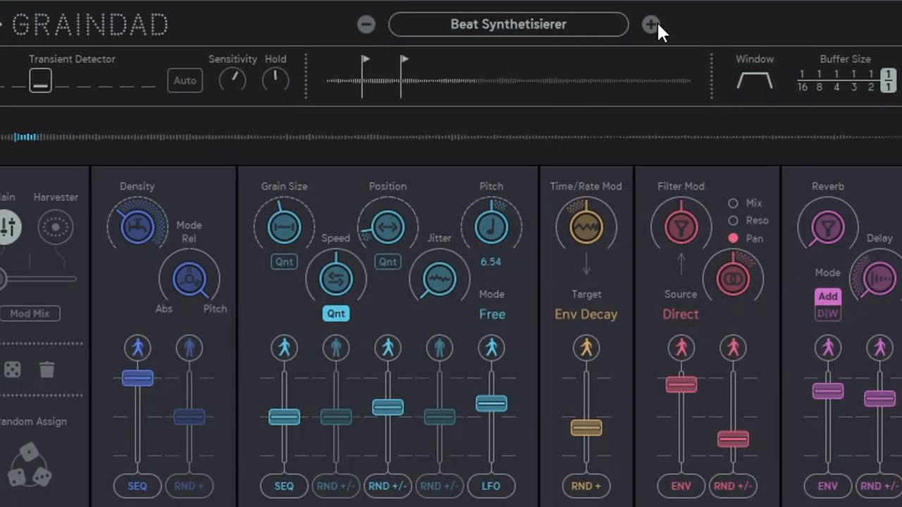
left_click(649, 26)
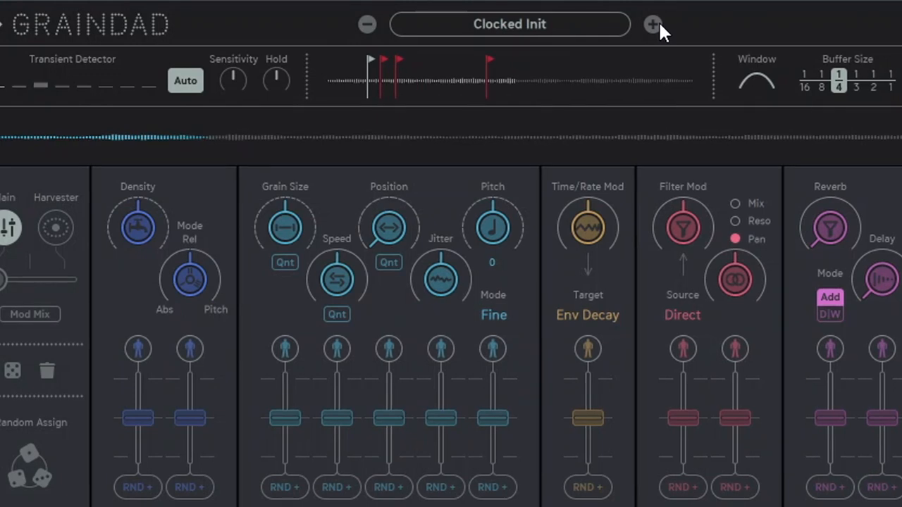
left_click(654, 25)
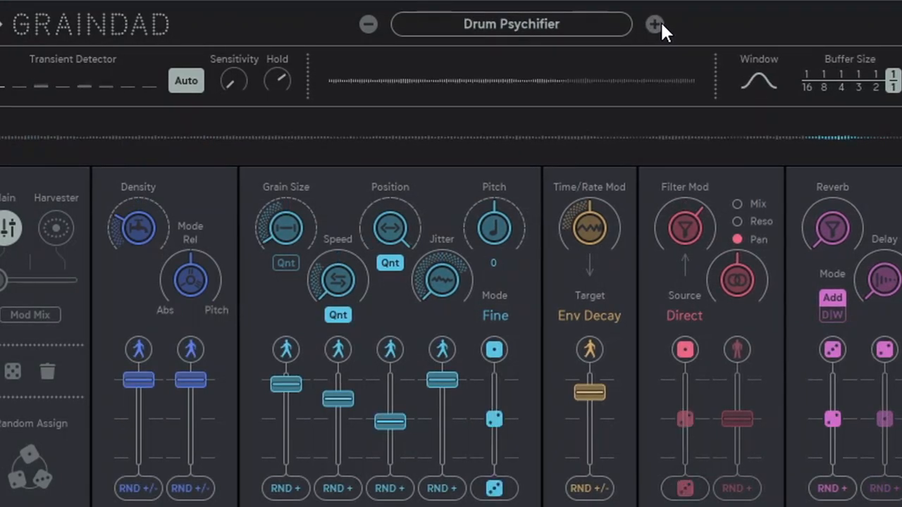
left_click(655, 24)
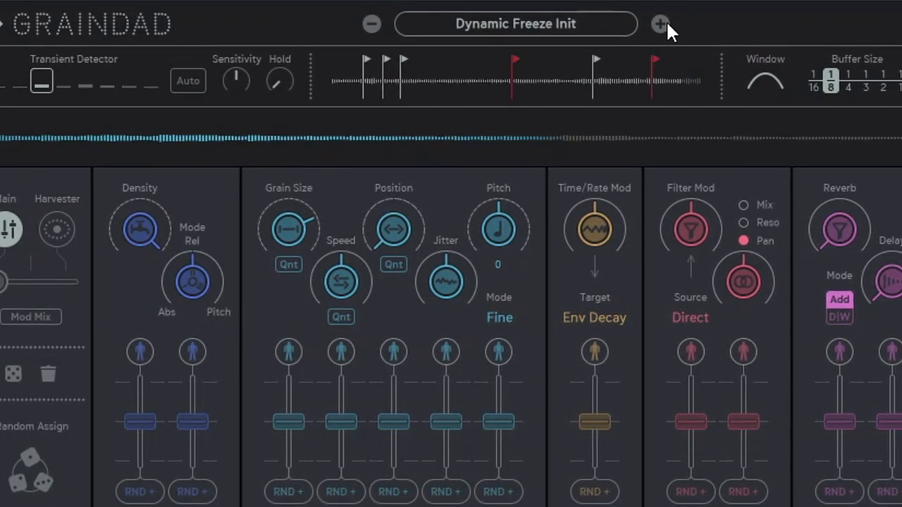
left_click(661, 23)
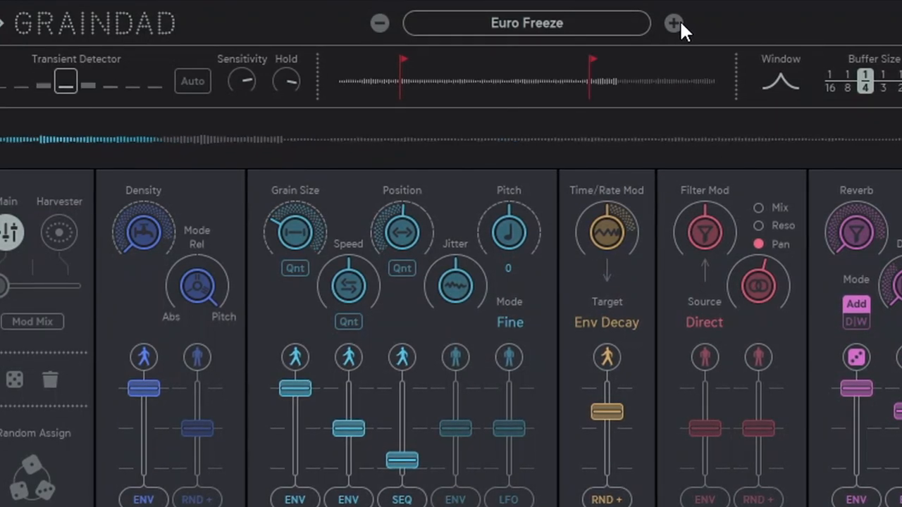
left_click(674, 23)
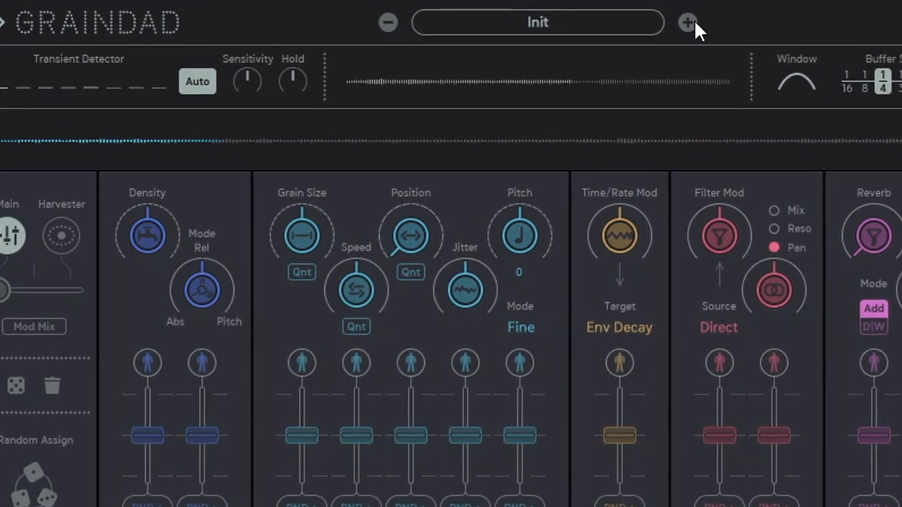
left_click(688, 23)
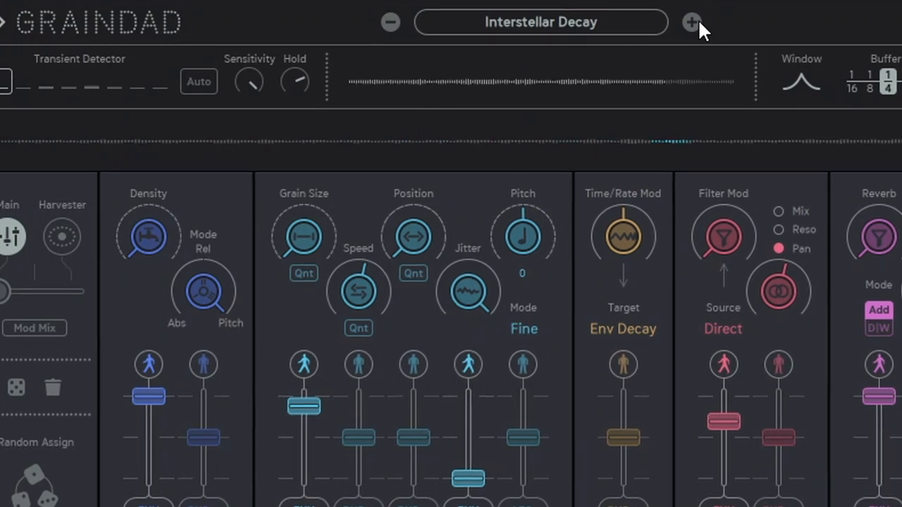
left_click(694, 23)
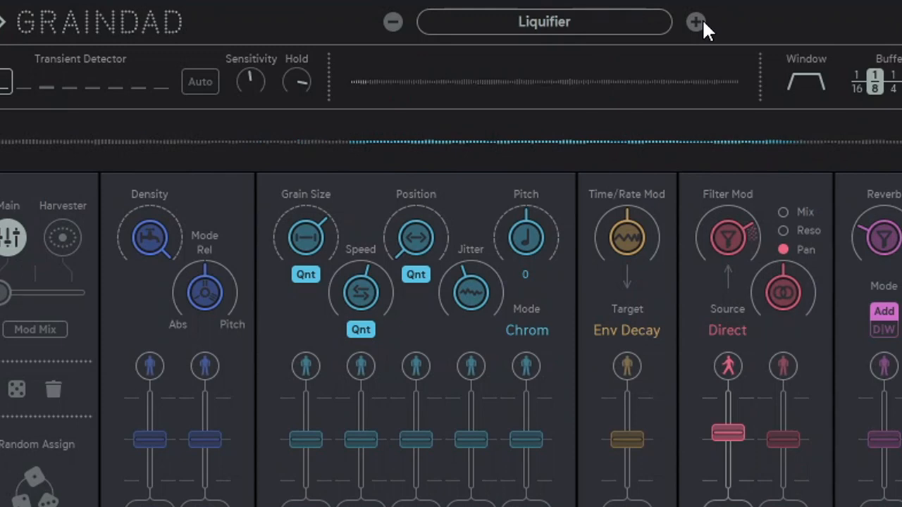
left_click(696, 22)
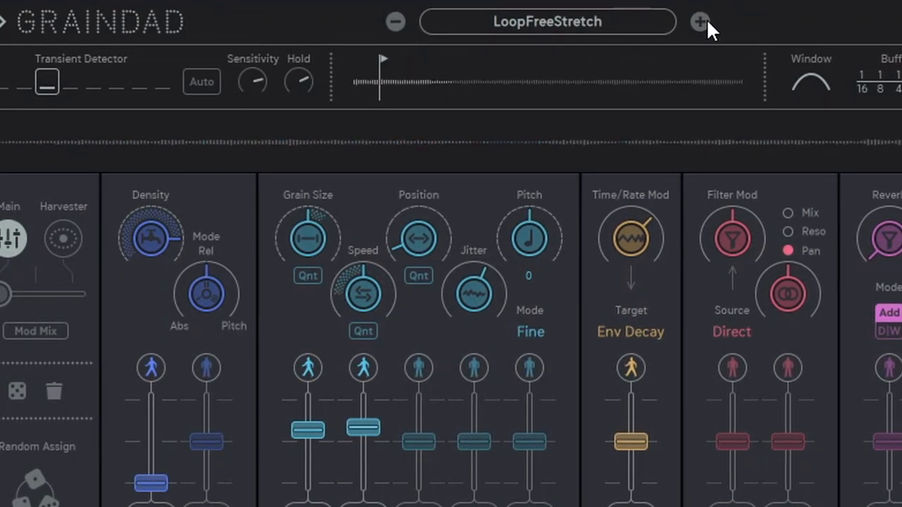
left_click(703, 24)
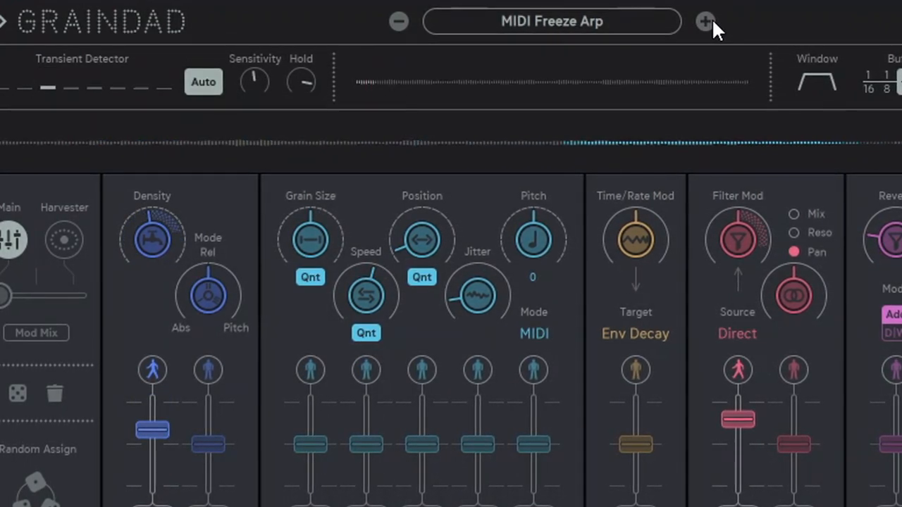
left_click(708, 24)
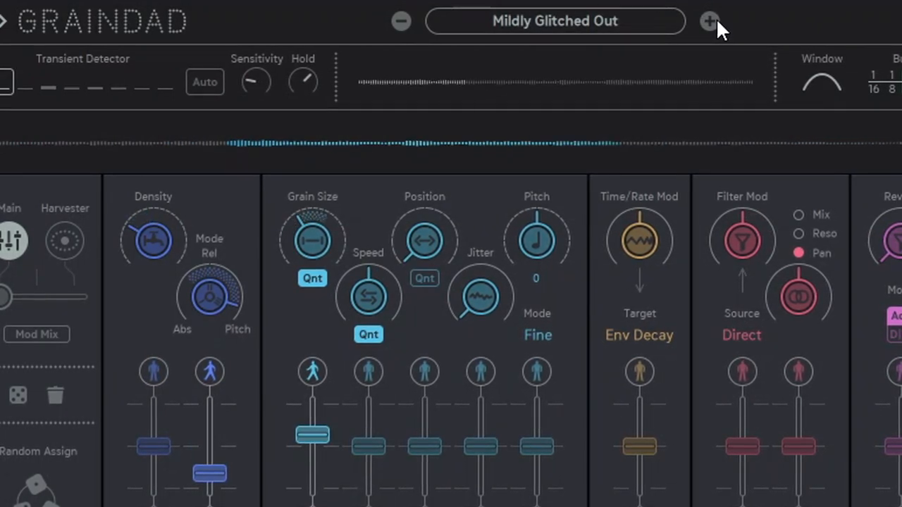
left_click(713, 22)
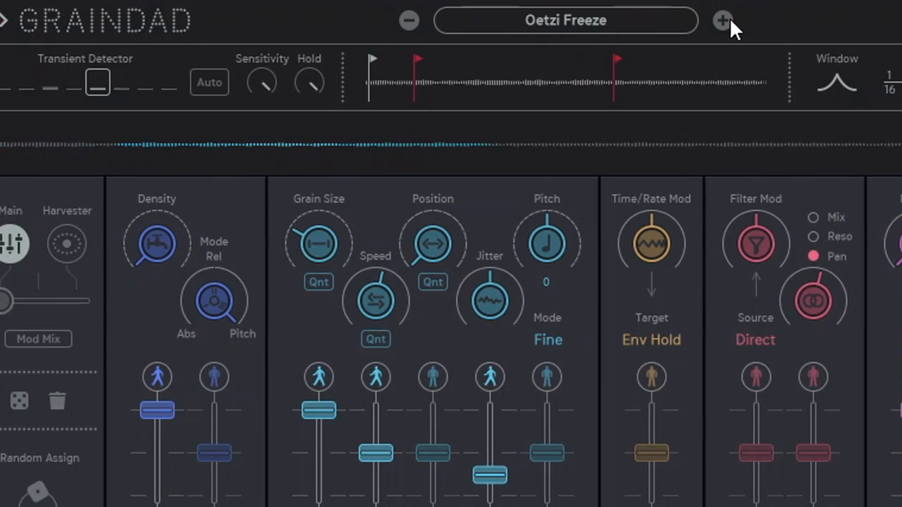
left_click(725, 20)
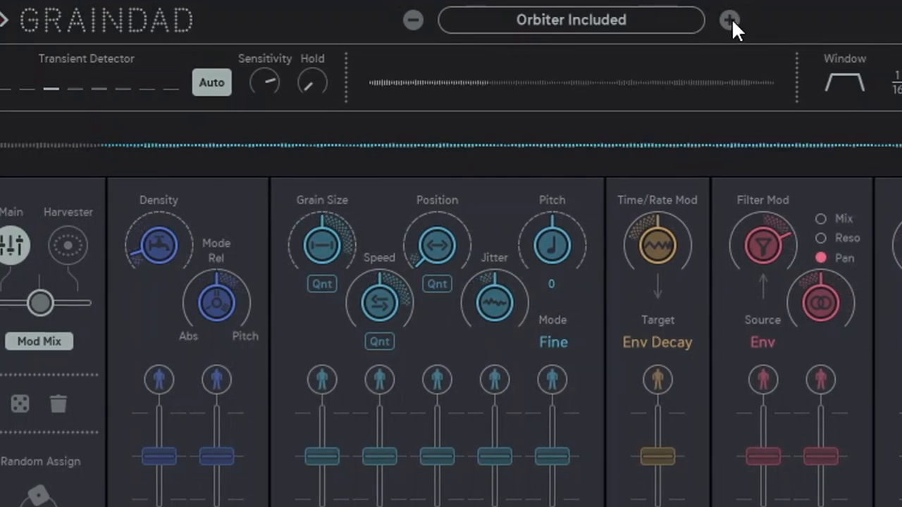
left_click(730, 20)
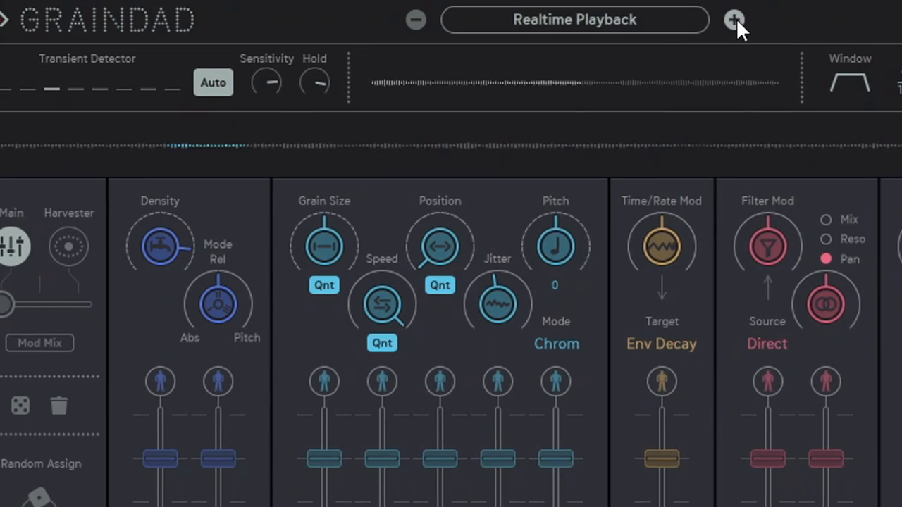
left_click(735, 20)
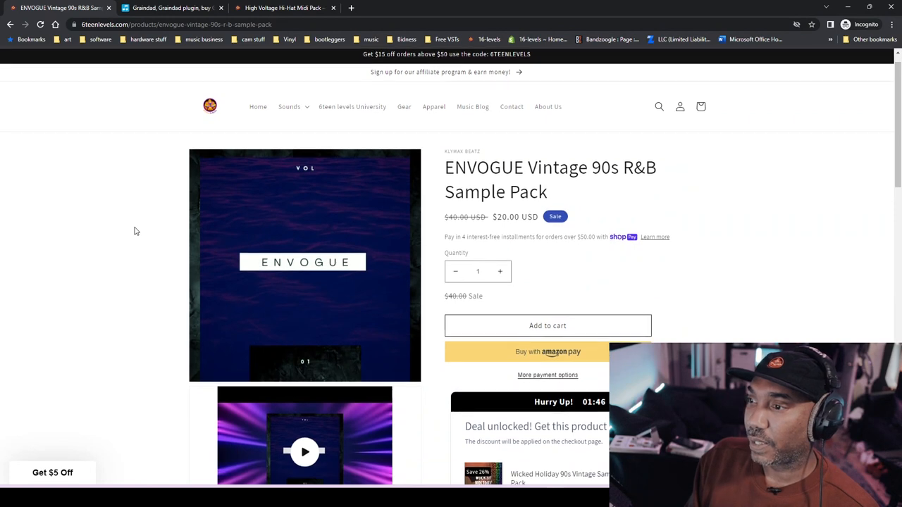
Scroll down the ENVOGUE Vintage 90s R&B Sample Pack store page.
scroll("down", 3)
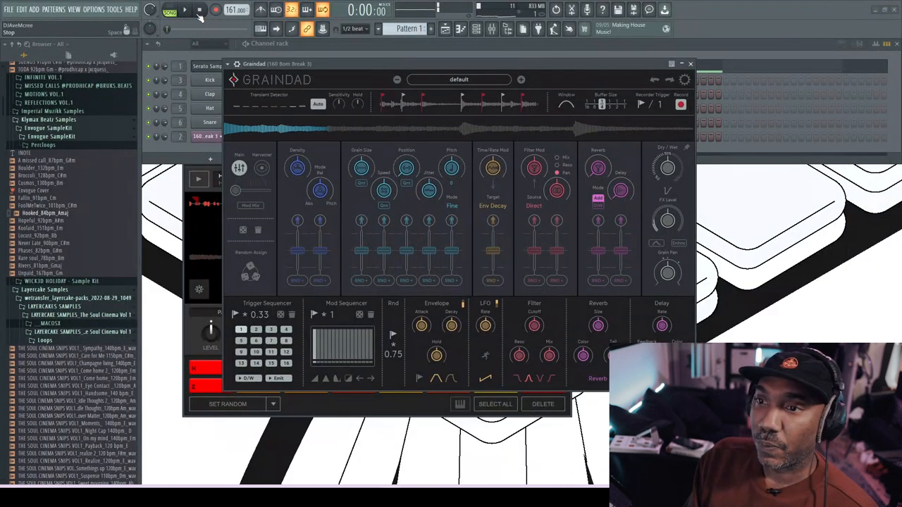
Start playback of the 160 Bom Break 3 drum pattern through Graindad.
left_click(186, 11)
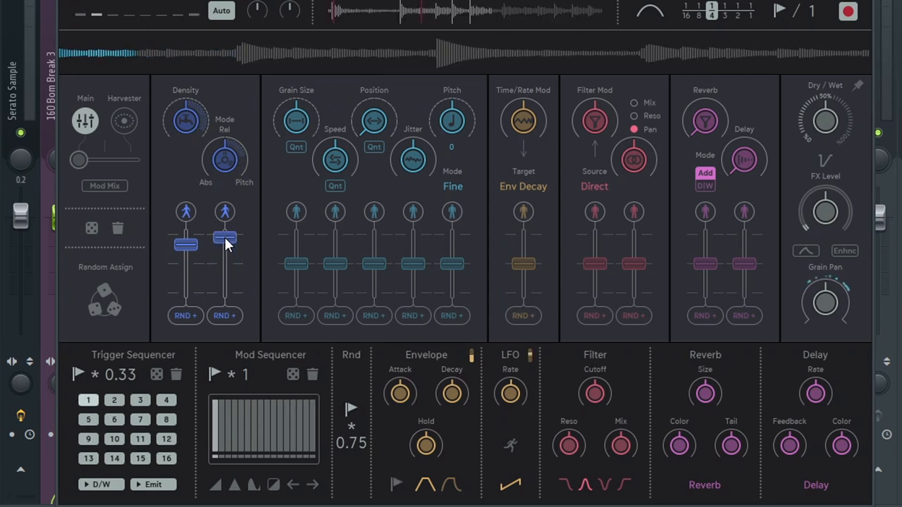
Set random modulation on the second Density lane and toggle a trigger-sequencer step.
left_click(224, 316)
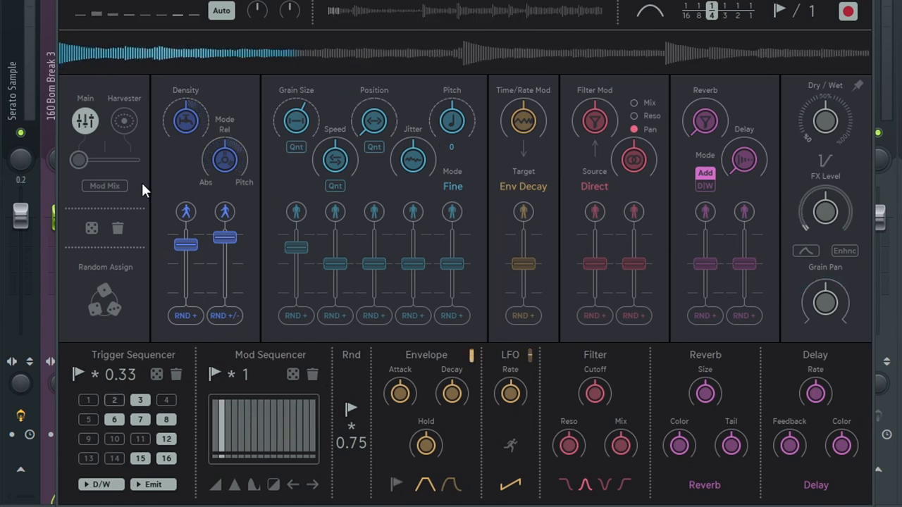
left_click(123, 121)
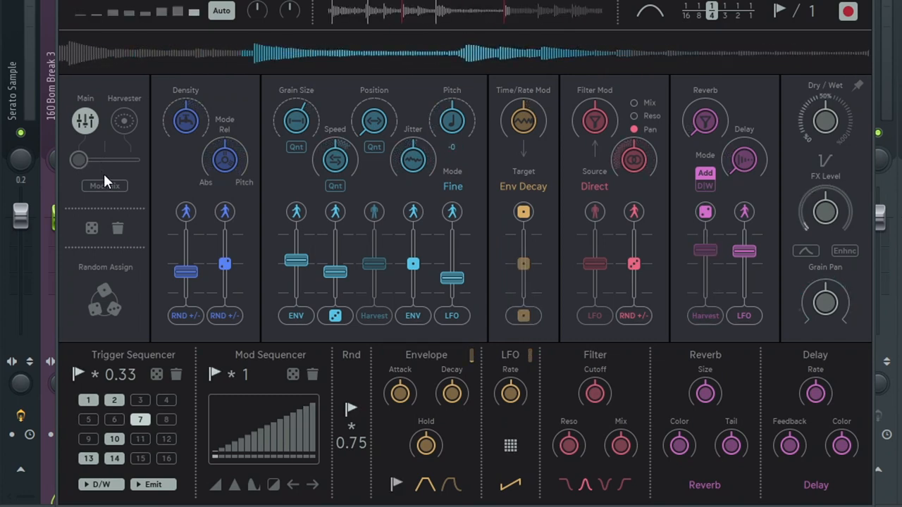
Drag the Mod Mix slider back and forth, settling it at the midpoint.
left_click_drag(104, 159, 84, 159)
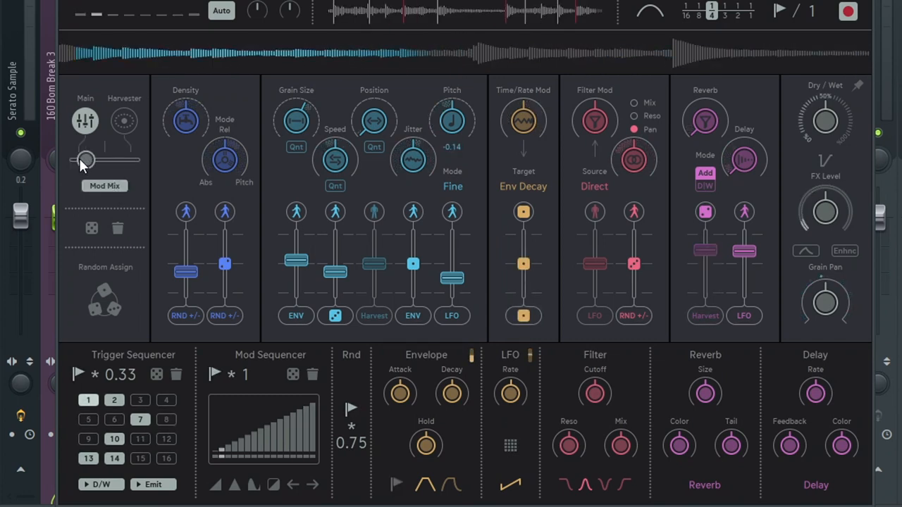
left_click_drag(85, 159, 112, 159)
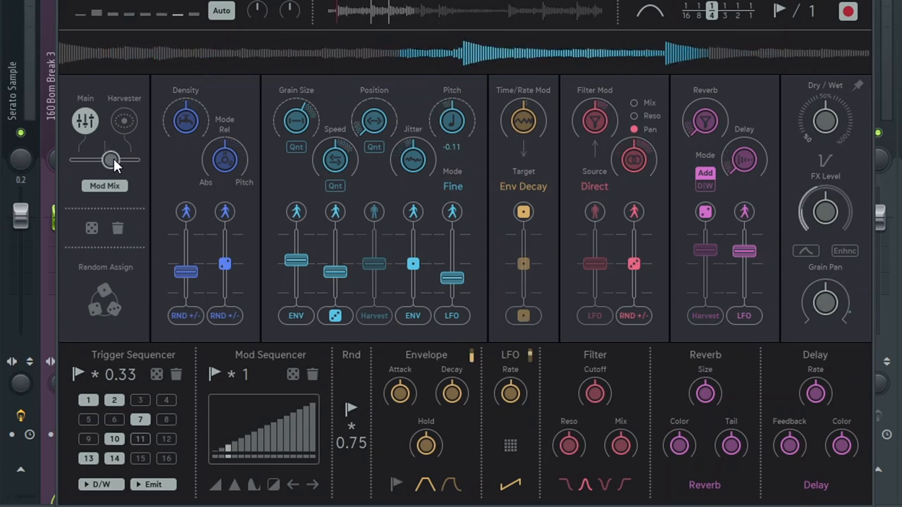
left_click(124, 120)
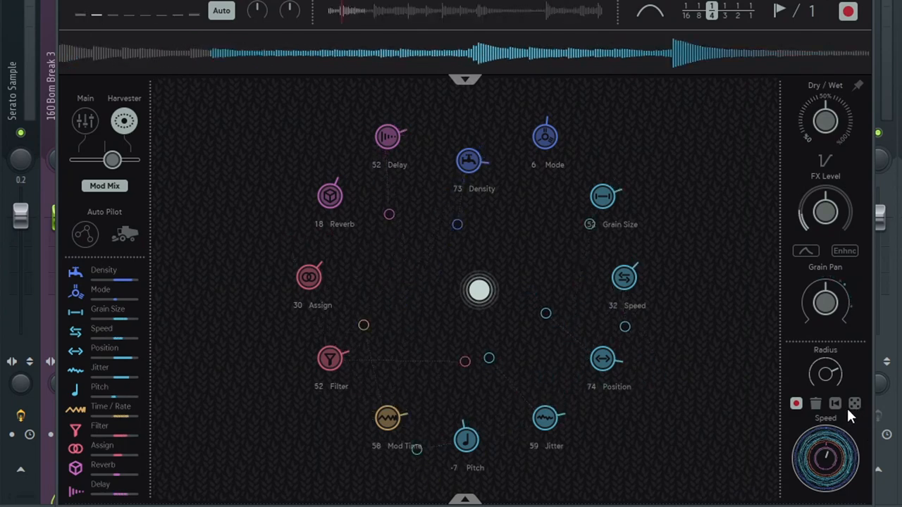
Roll the Harvester's dice to scatter its modulation points to new random values.
left_click(854, 403)
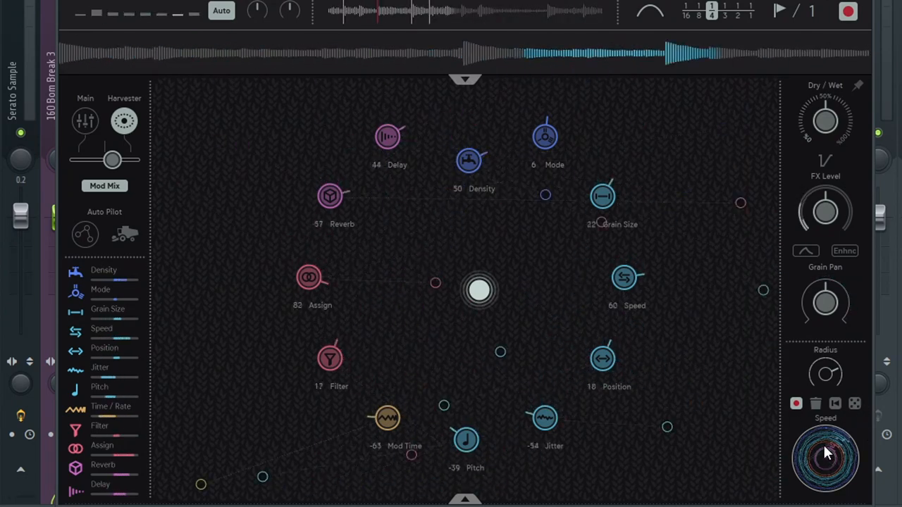